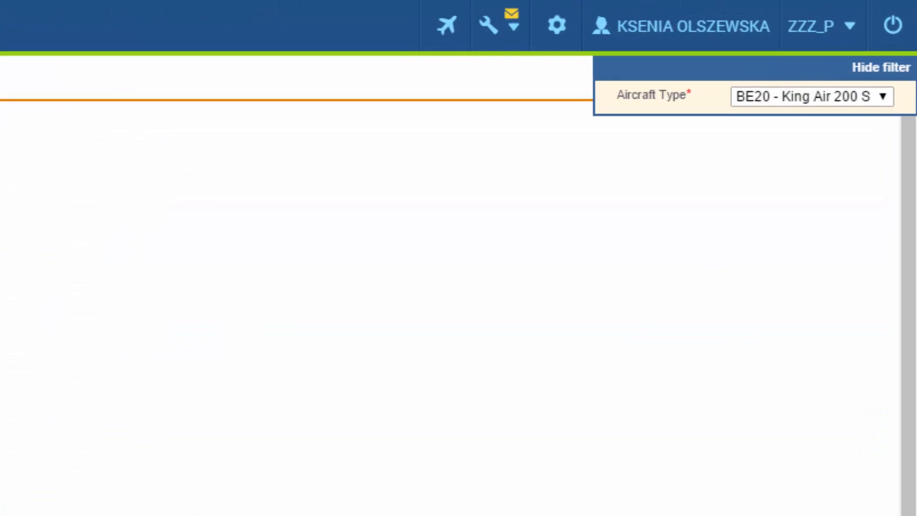
Load the aircraft type's crew positions and enable CPT, FO and INS on Cockpit.
click(812, 96)
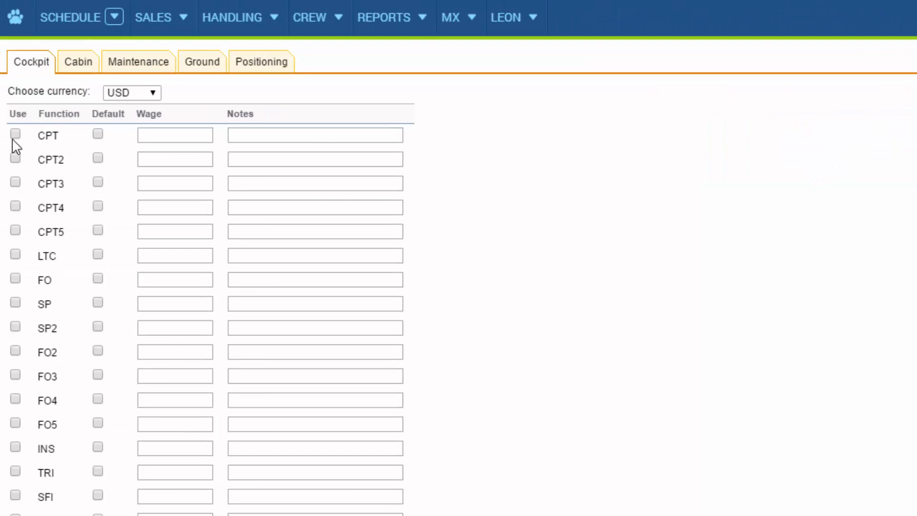
click(15, 133)
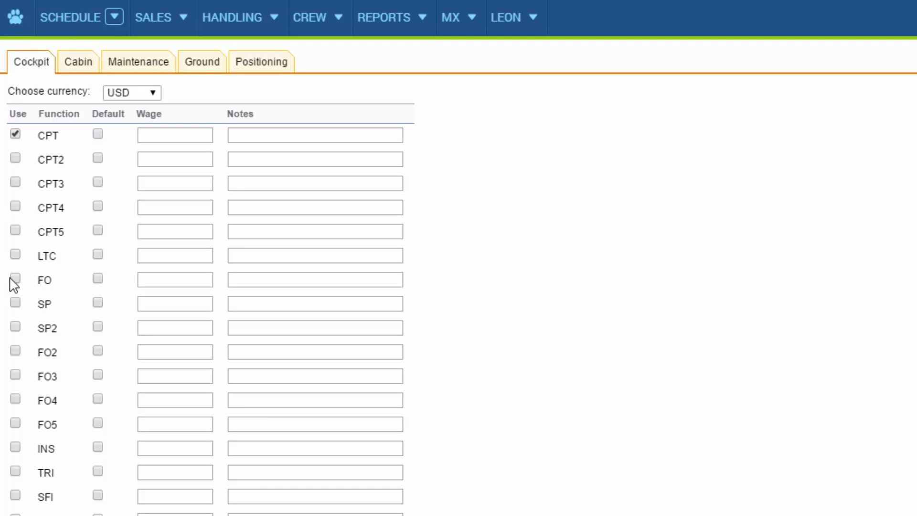
click(15, 279)
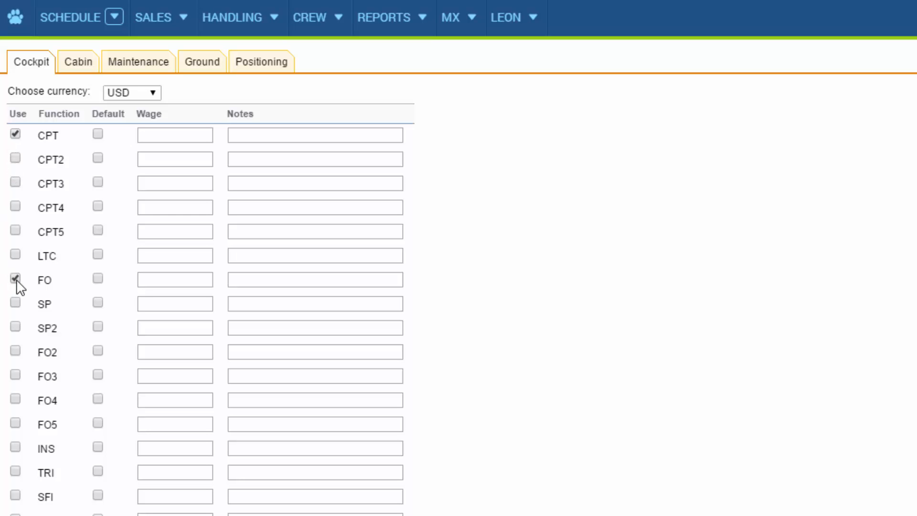
click(15, 279)
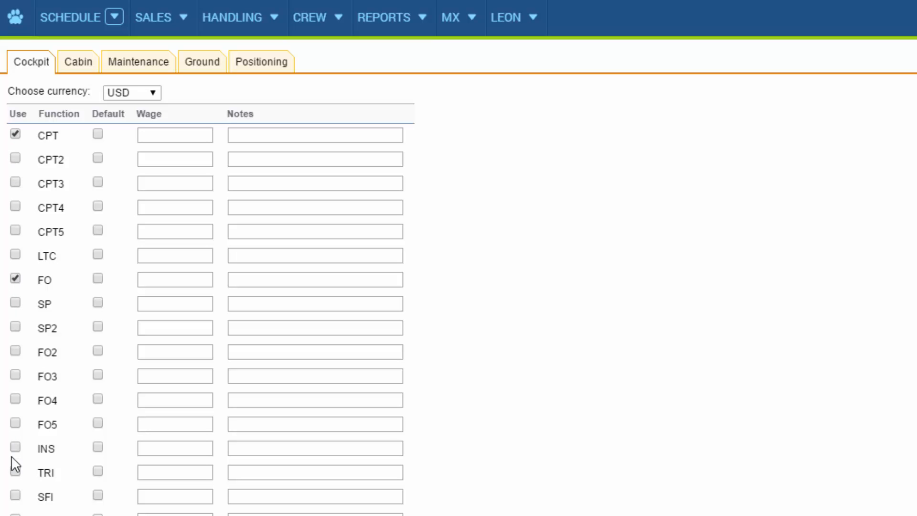
click(15, 446)
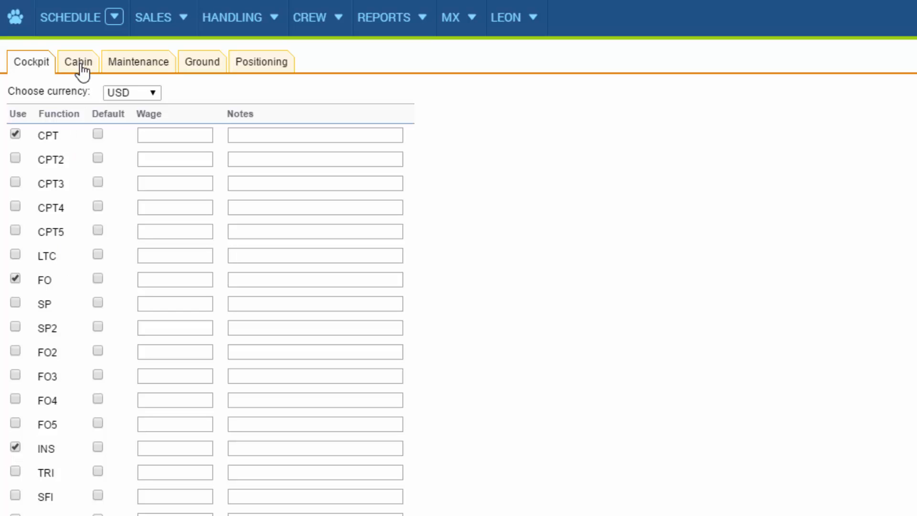
Enable the FA1 cabin position and two PSN positioning positions.
click(77, 62)
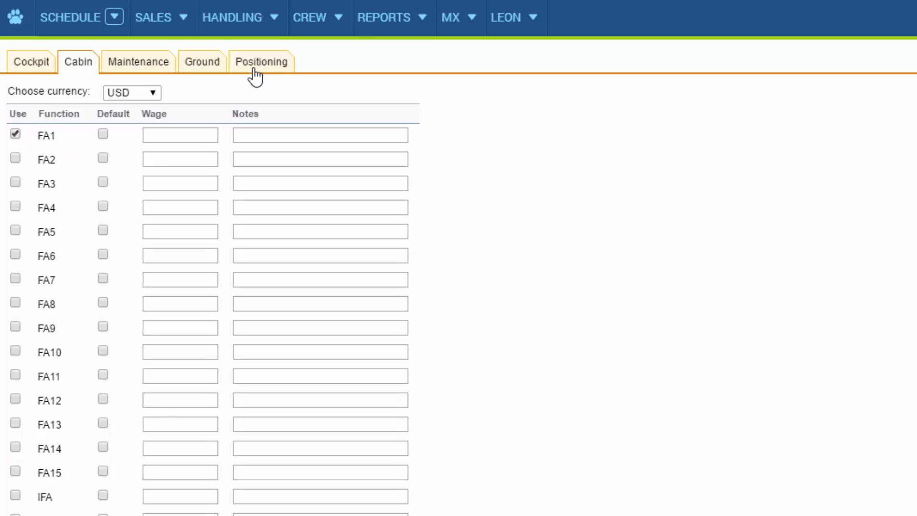
click(261, 61)
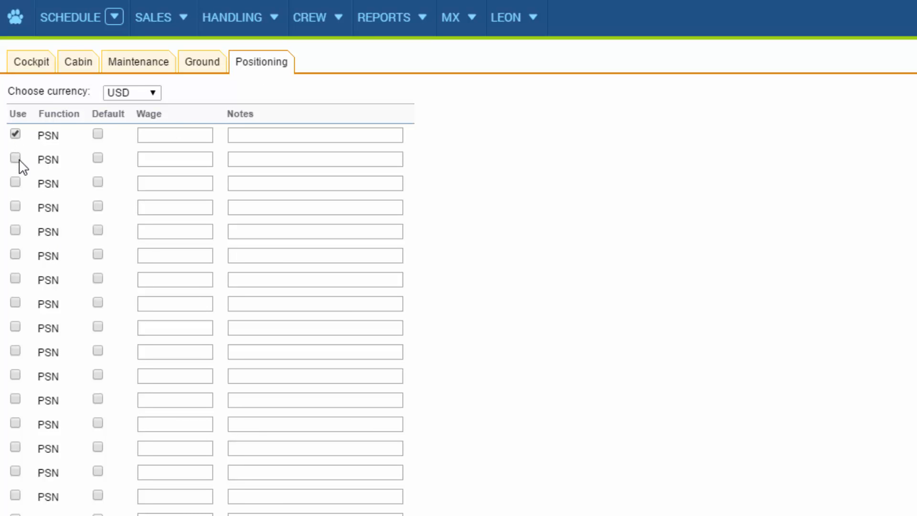
click(15, 158)
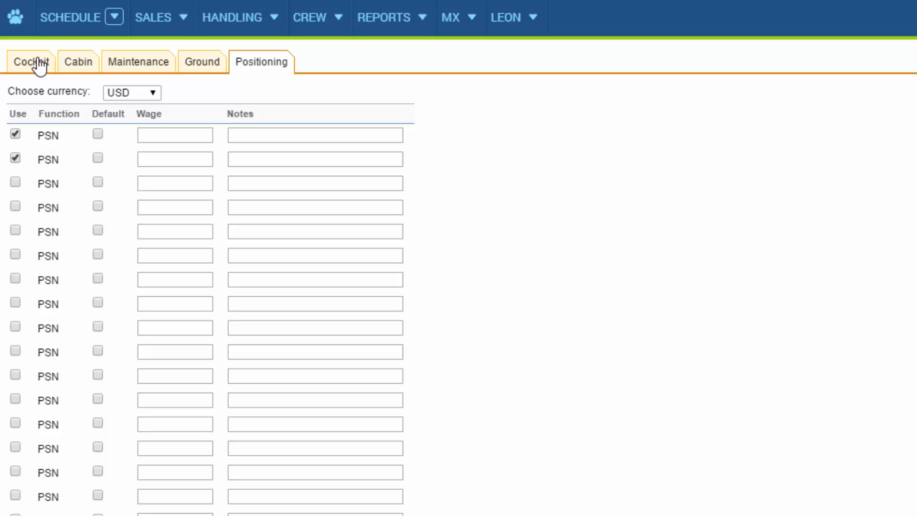
click(30, 62)
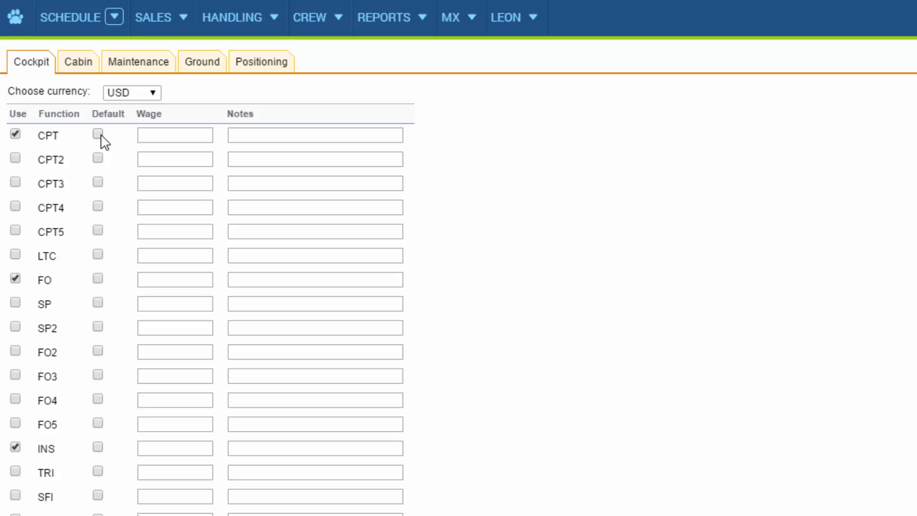
click(98, 134)
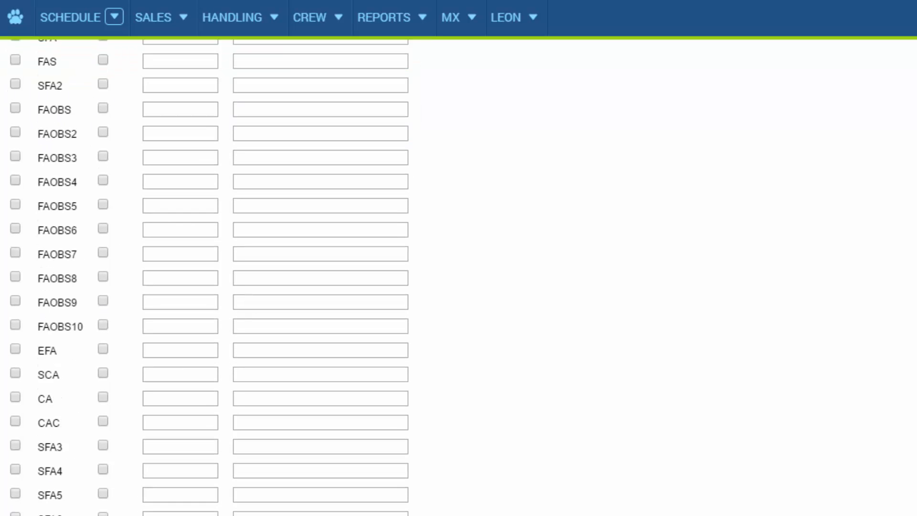
Open the active Users list from the Settings gear.
click(764, 11)
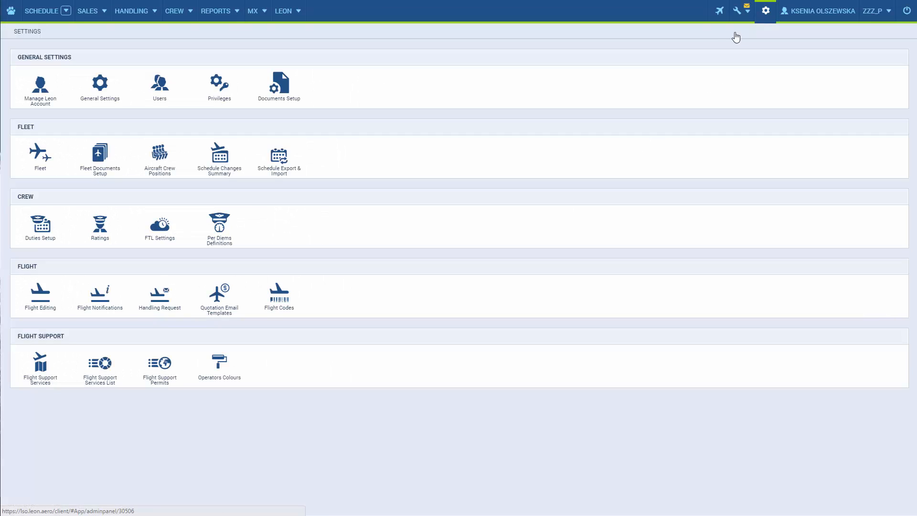
click(159, 87)
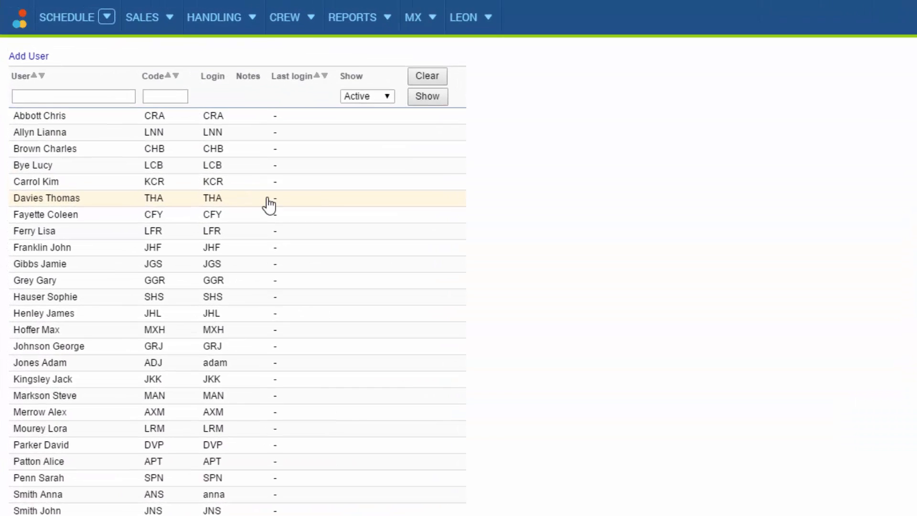
click(46, 197)
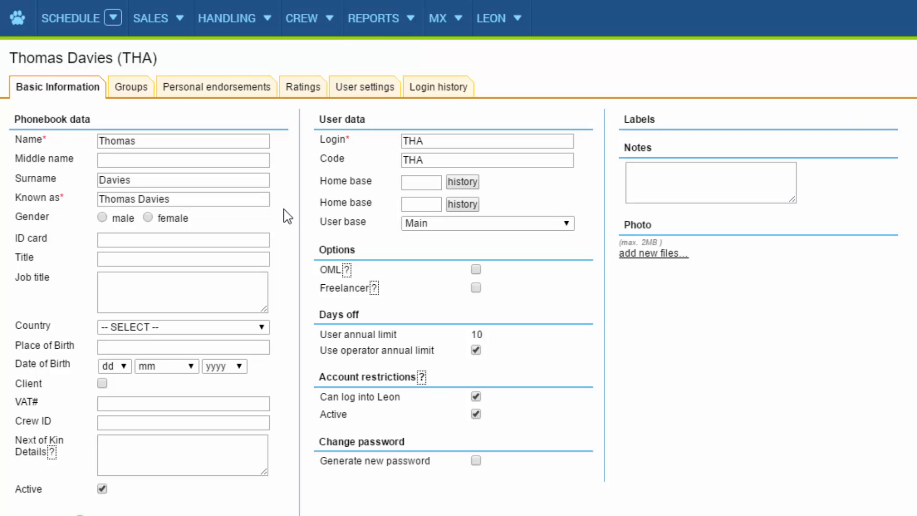
click(303, 86)
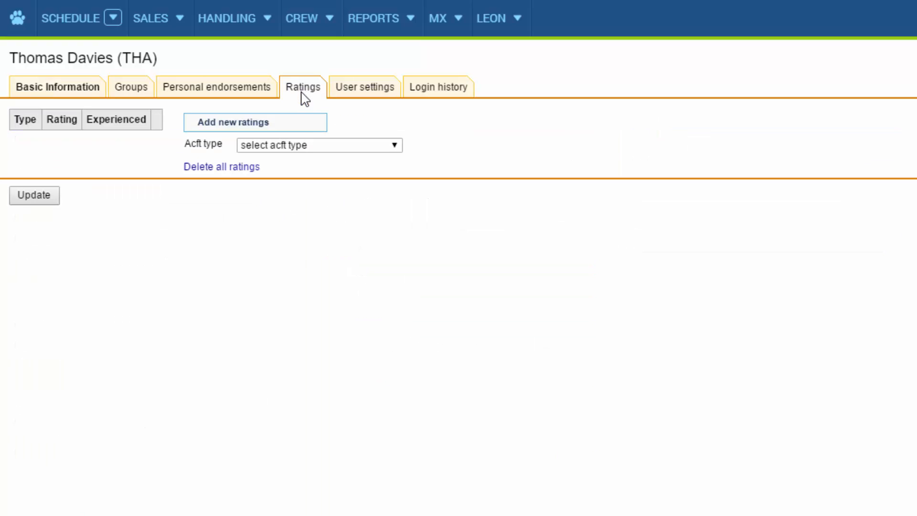
click(319, 144)
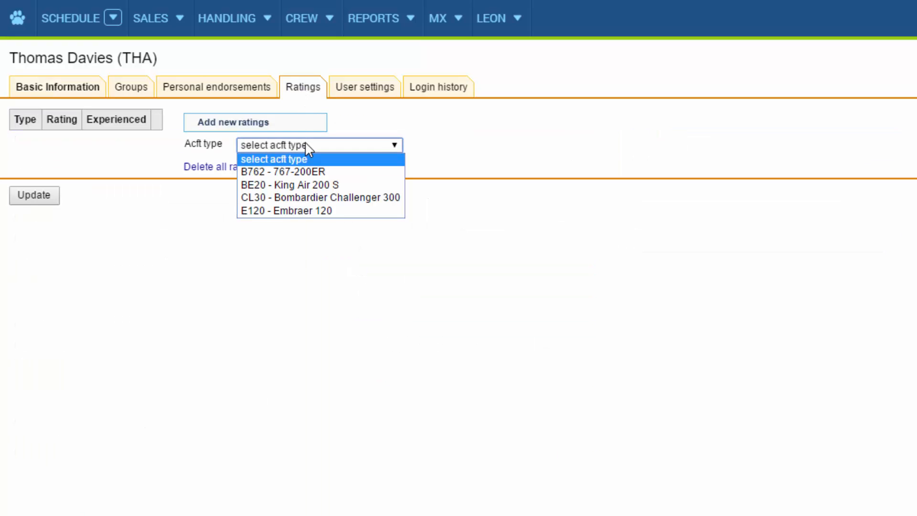
mouse_move(319, 197)
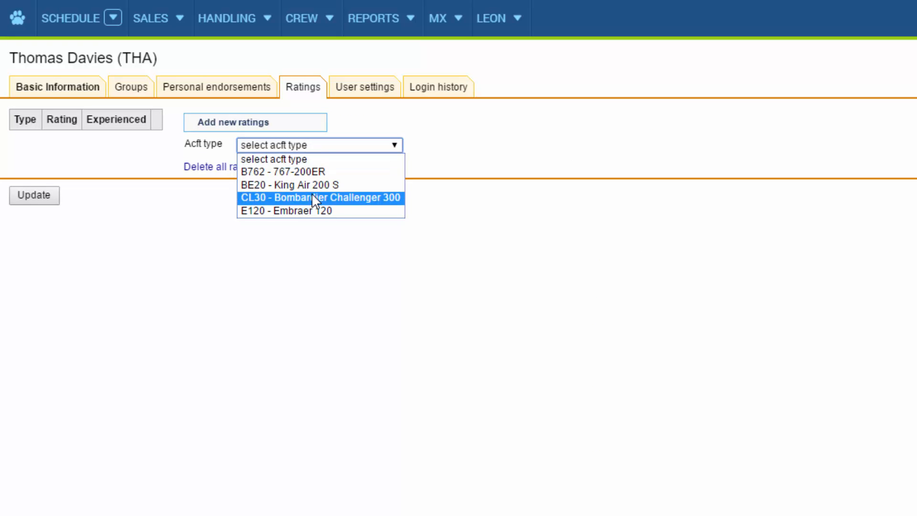
click(320, 197)
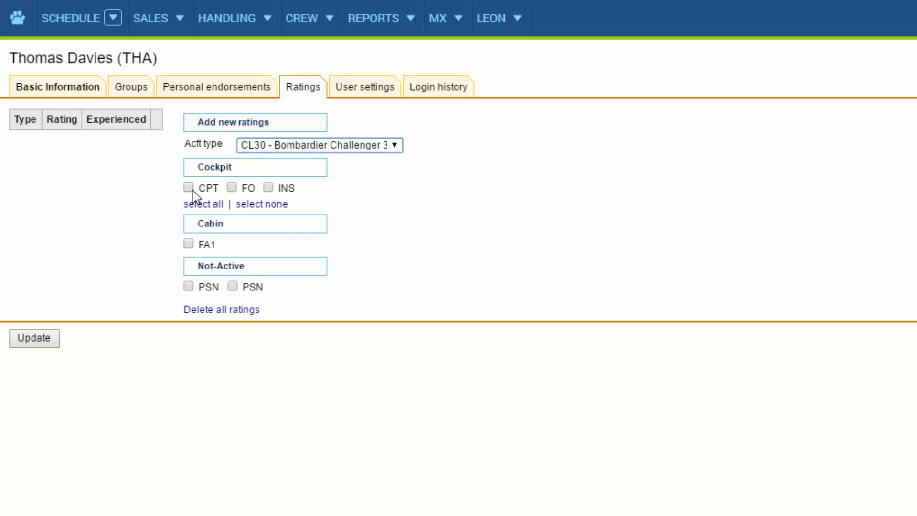
click(188, 188)
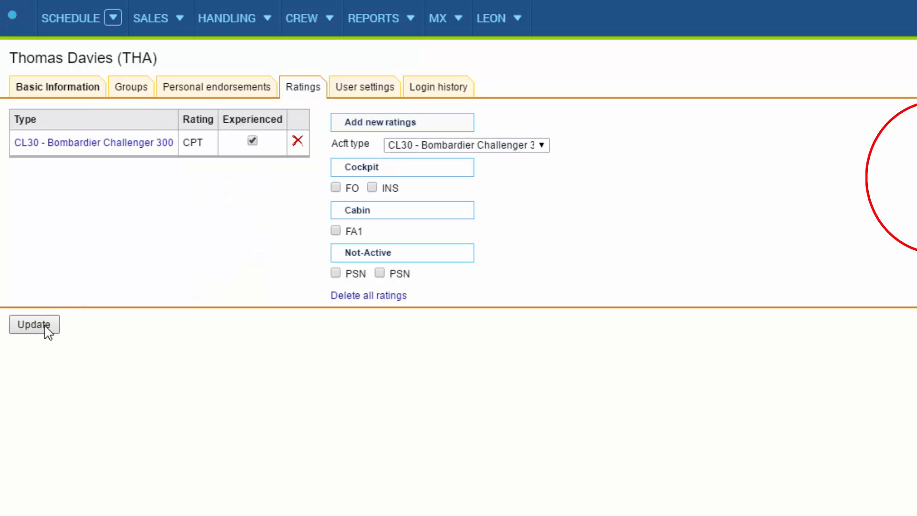
click(34, 325)
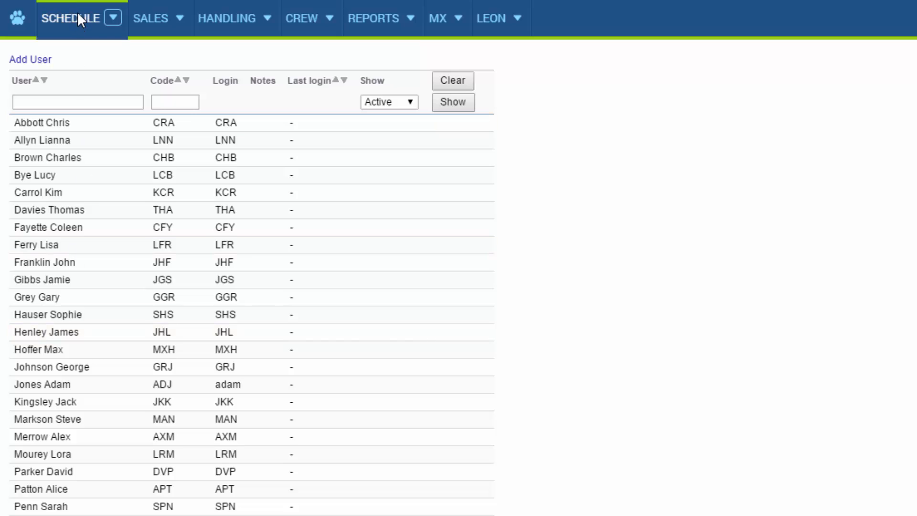
Create trip 123456 on 30 Sep for SP-IJKL, EGLL to EDDB, 13:00–14:40.
click(71, 18)
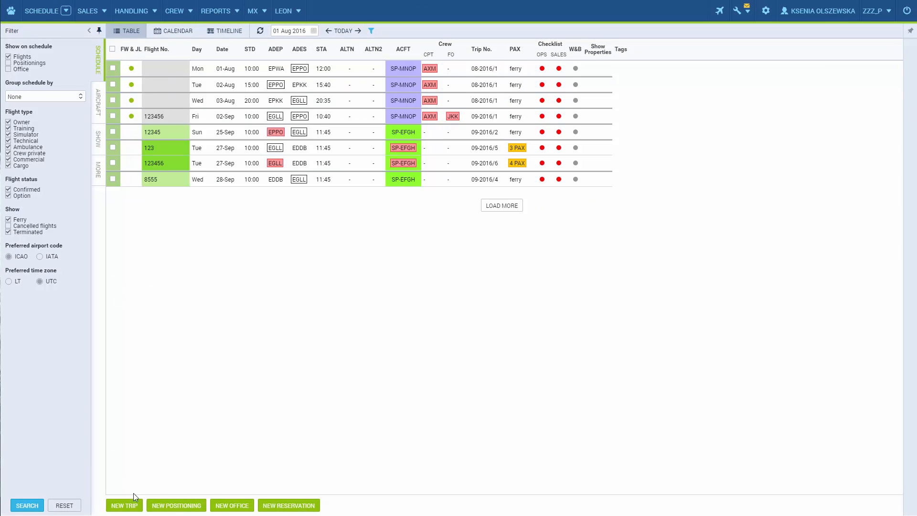
click(124, 504)
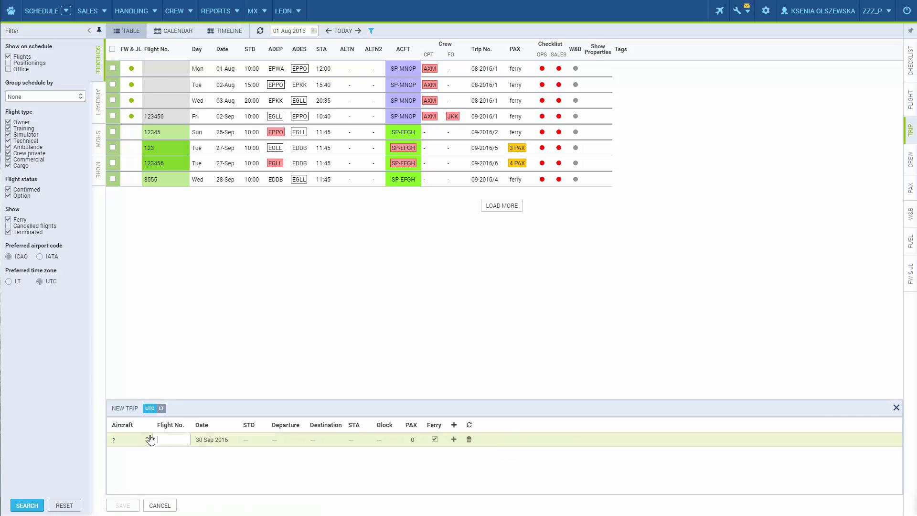
text(123456)
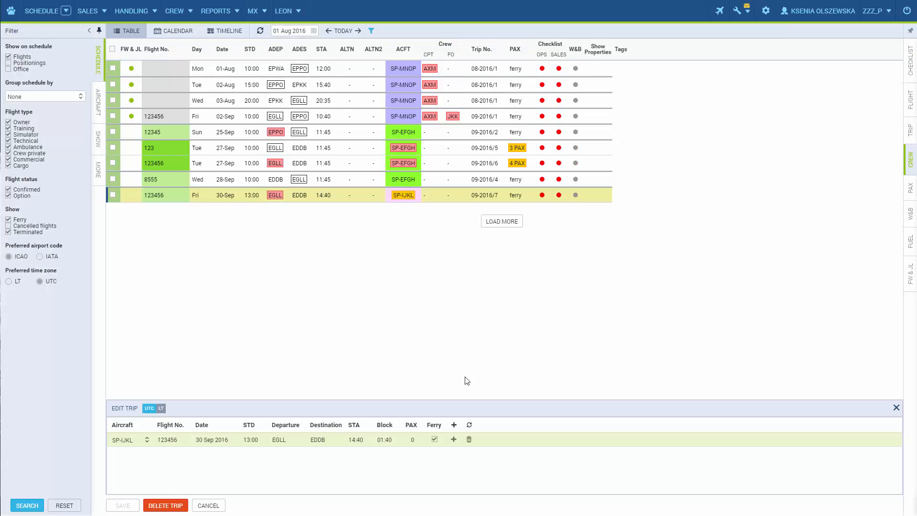
click(907, 164)
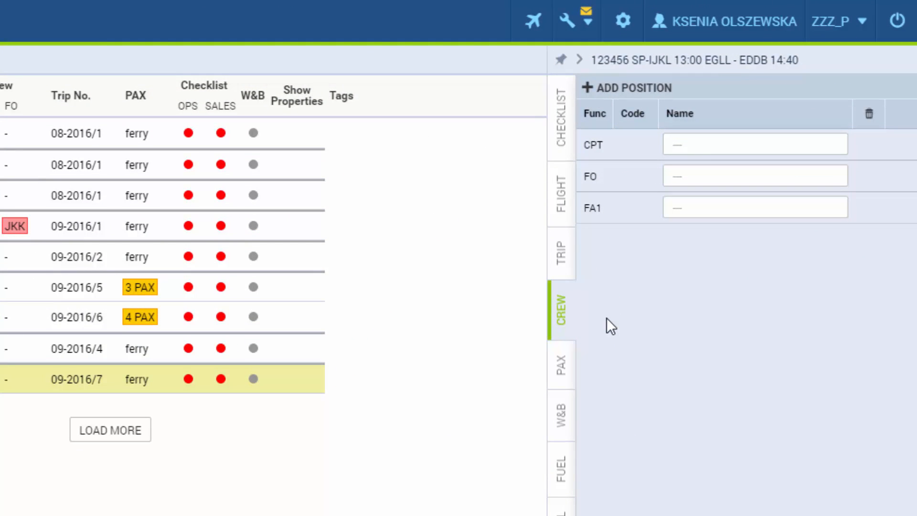
mouse_move(610, 97)
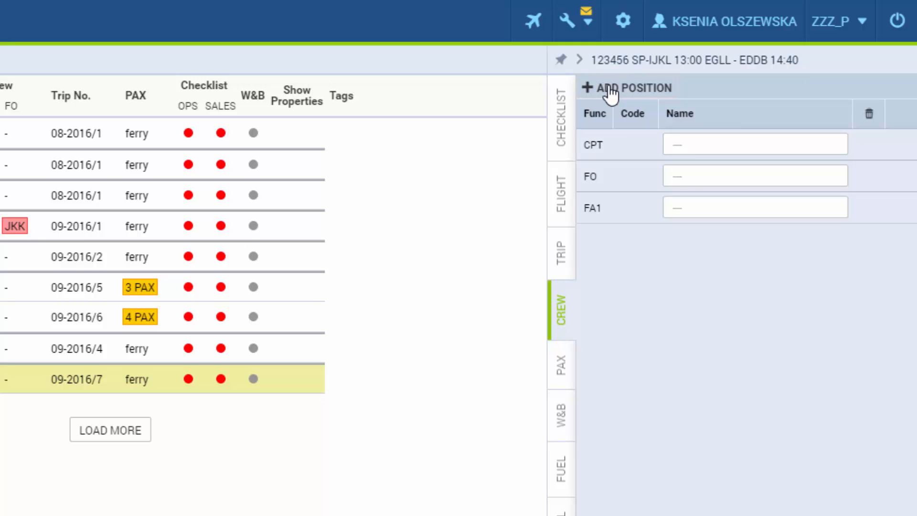
click(631, 88)
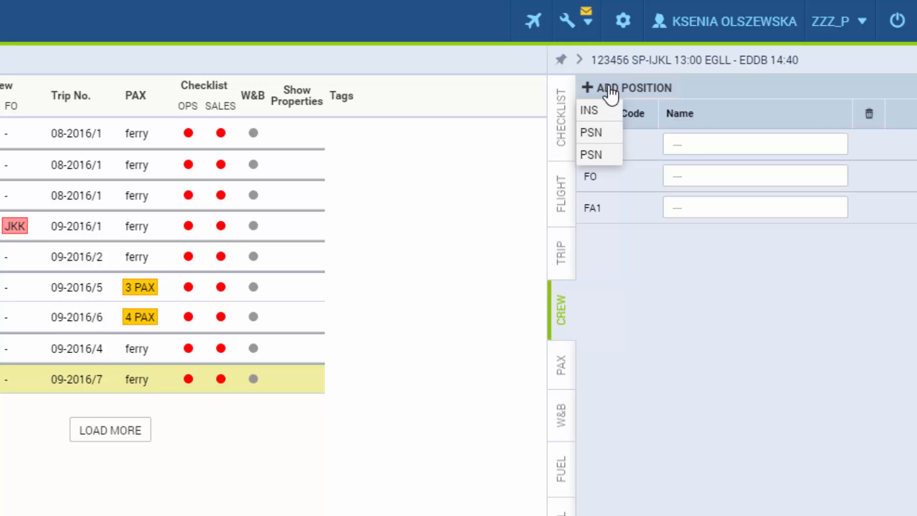
mouse_move(590, 110)
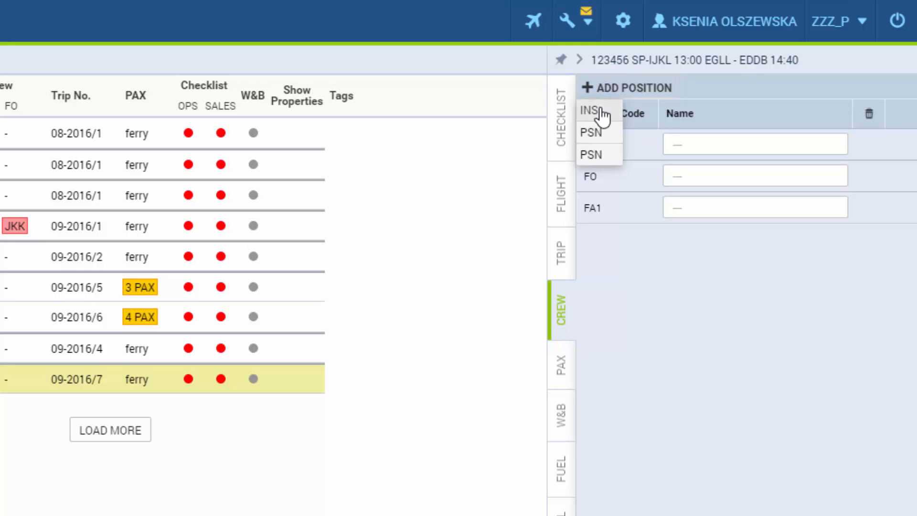
click(591, 110)
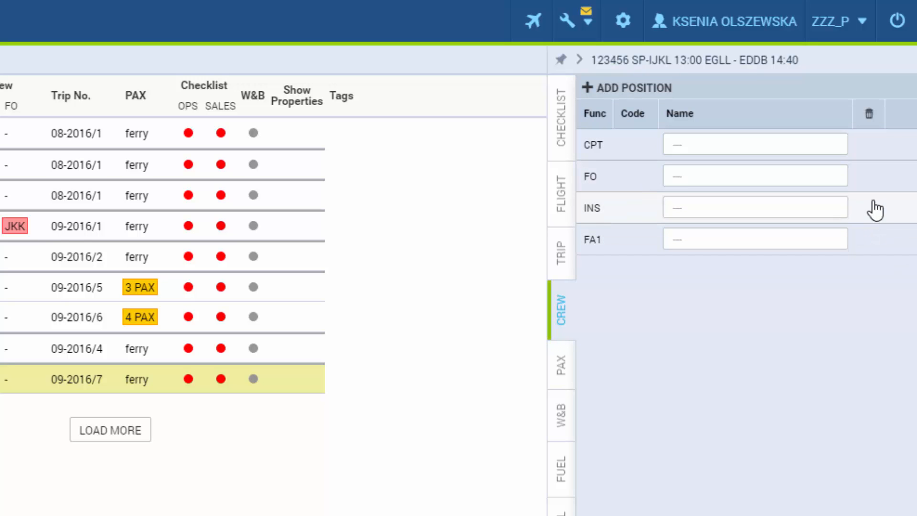
mouse_move(875, 221)
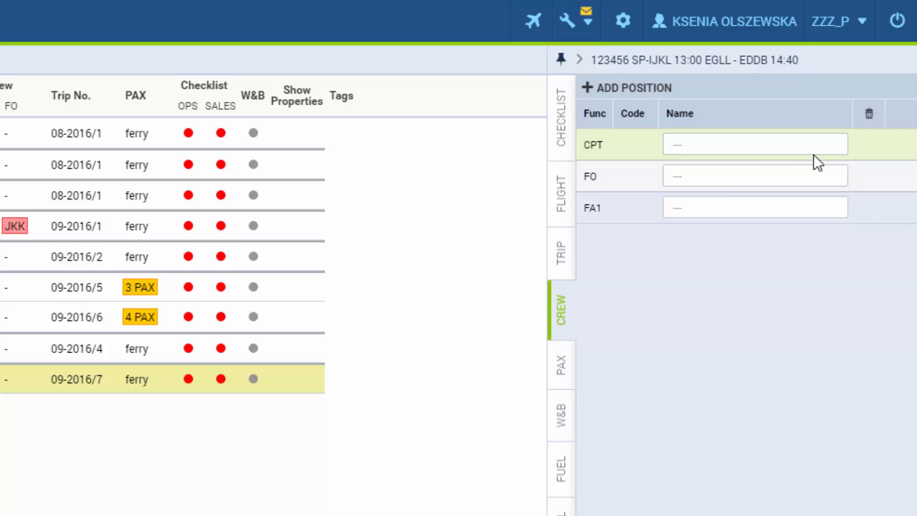
click(755, 144)
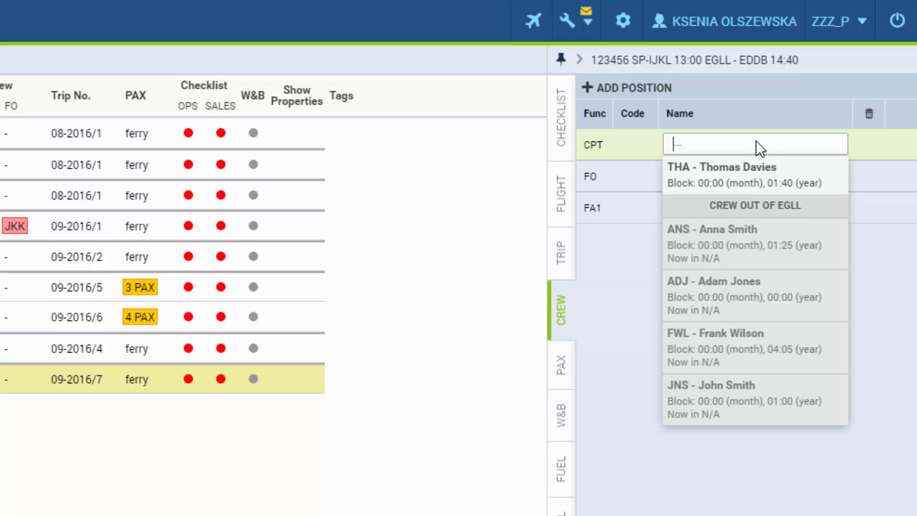
mouse_move(810, 212)
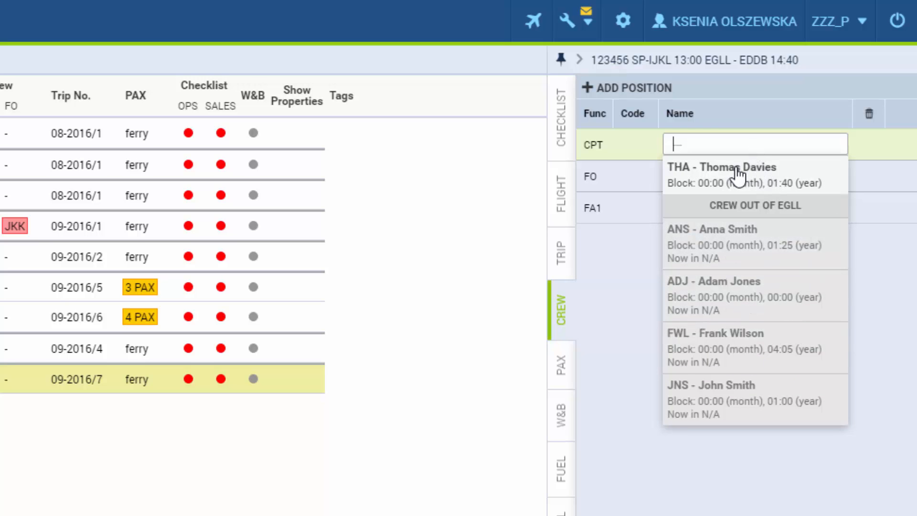
click(722, 174)
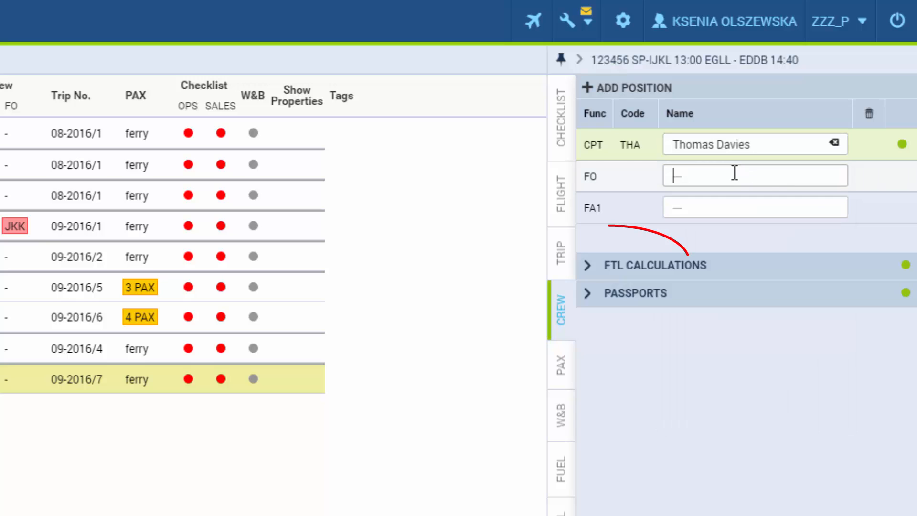
text(CH)
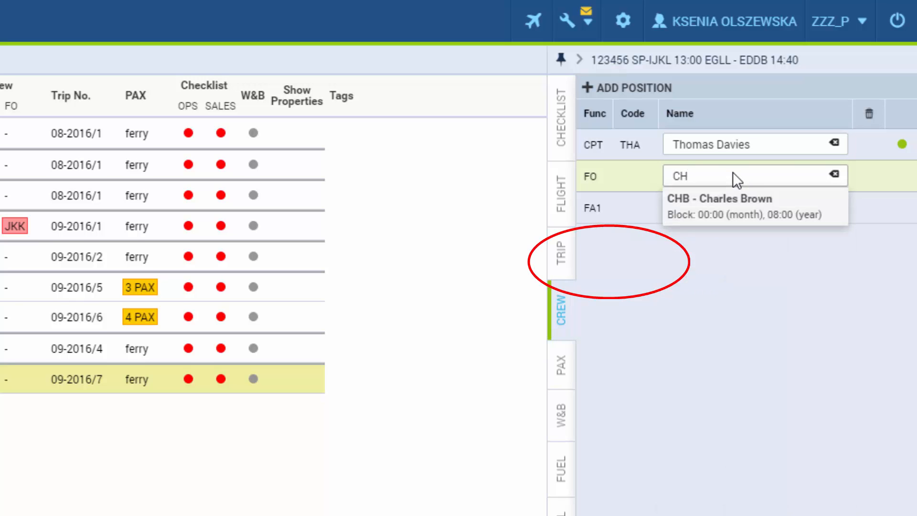
click(719, 198)
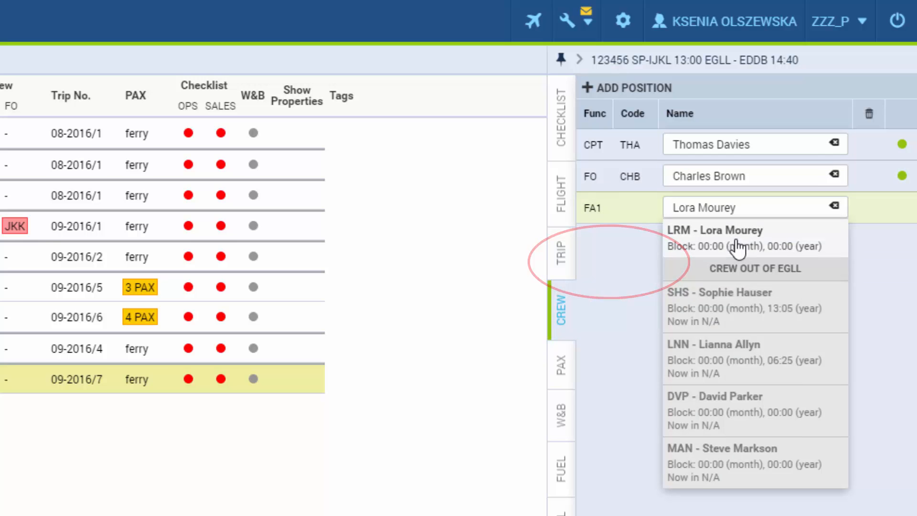
click(713, 230)
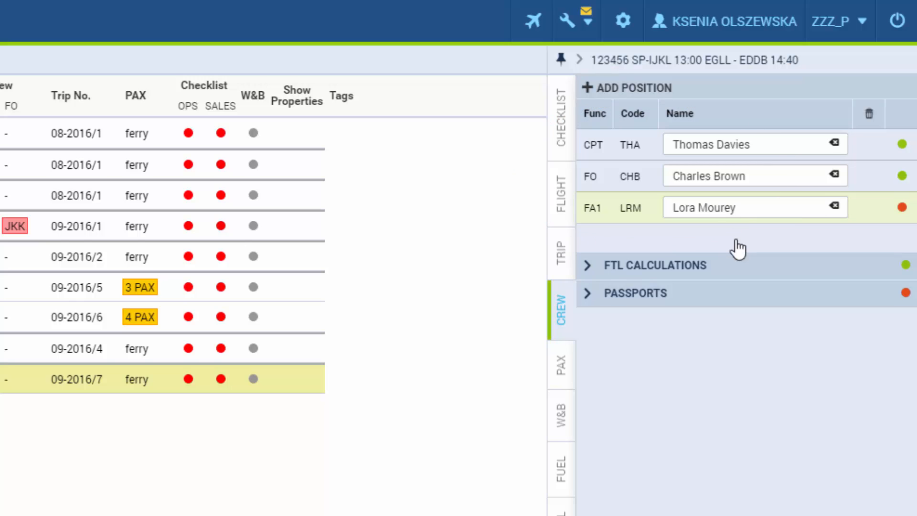
scroll(down, 3)
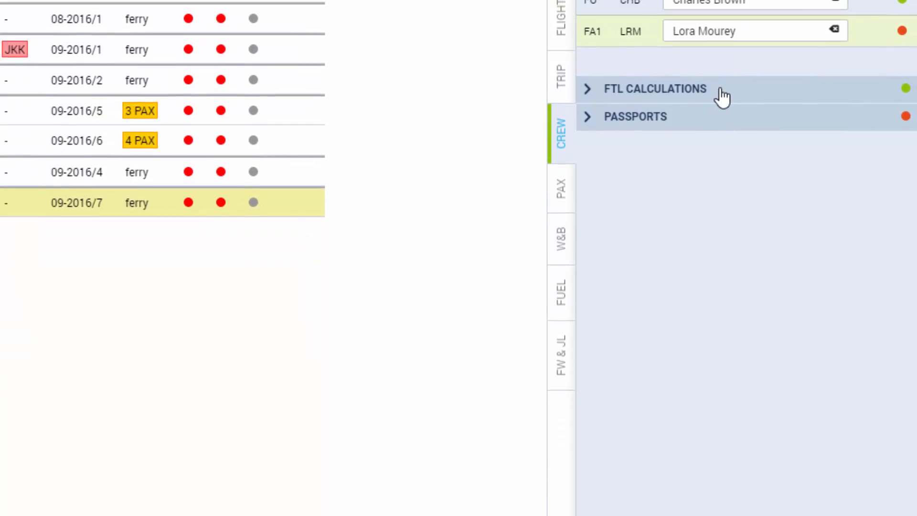
click(654, 88)
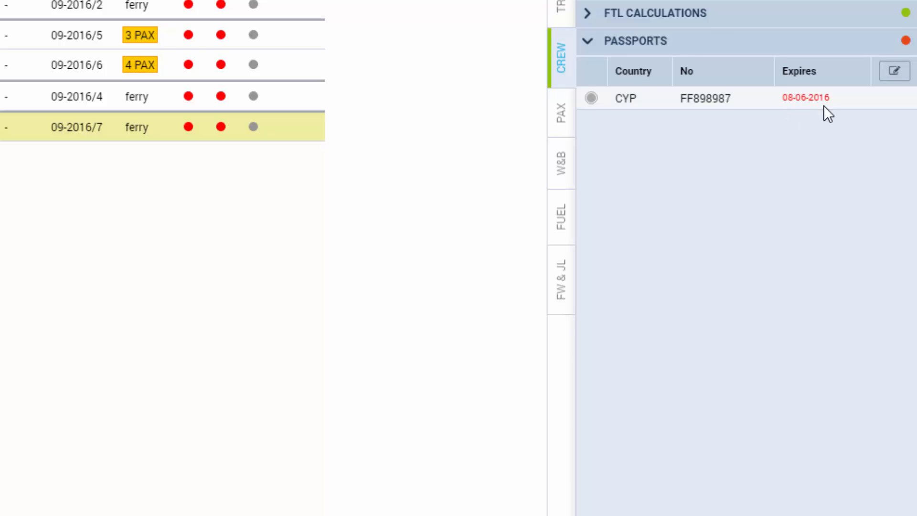
click(893, 70)
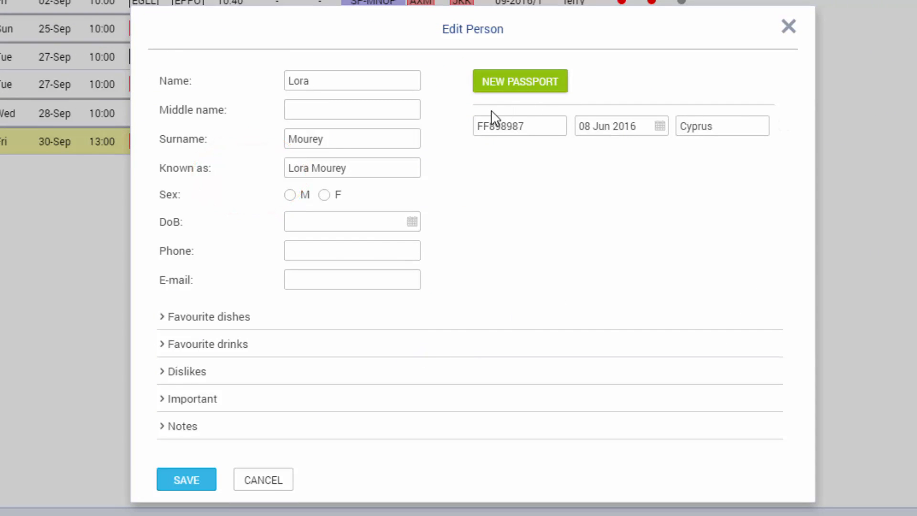
Cancel the Edit Person dialog and save flight 123456 to reveal crew warnings.
click(263, 479)
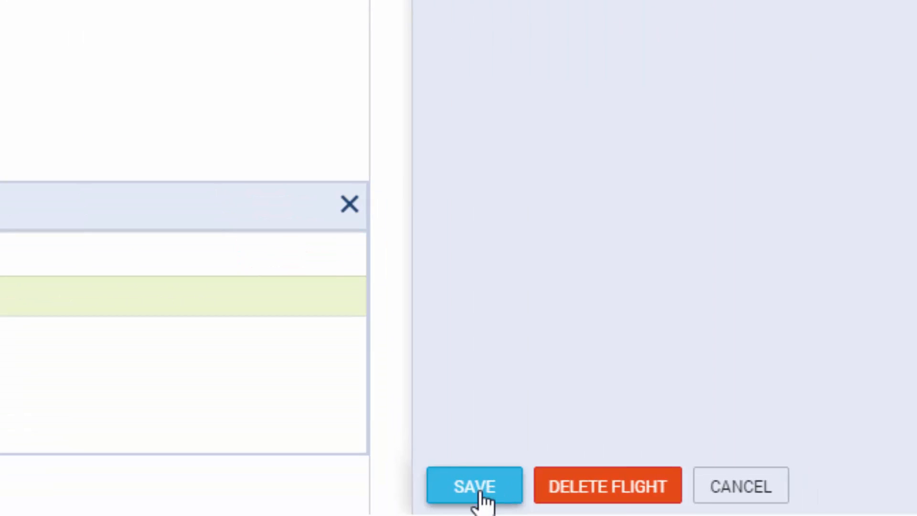
mouse_move(476, 503)
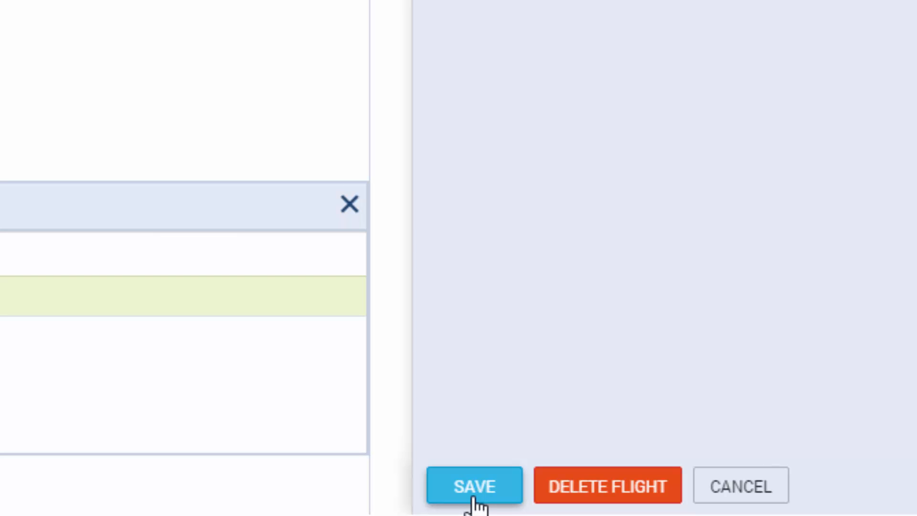
click(474, 485)
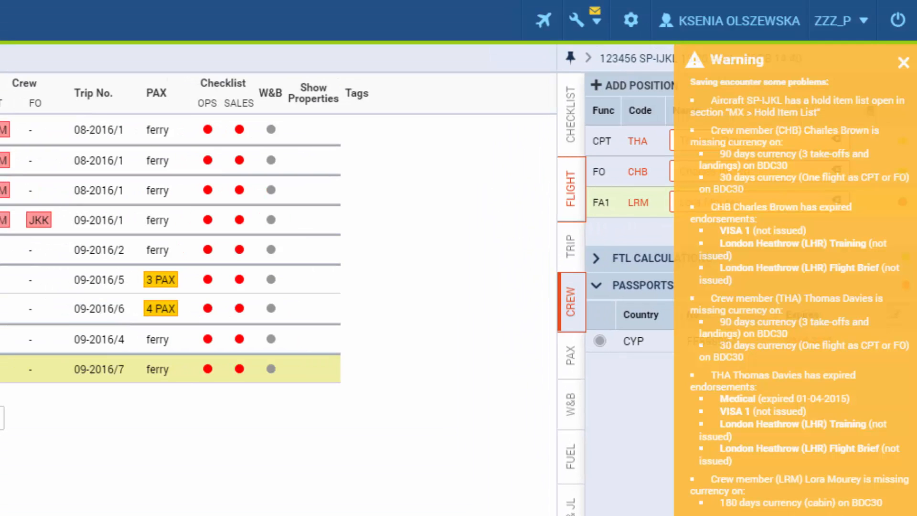
Dismiss the warnings and save flight 123456 ignoring them, crewed by THA, CHB, LRM.
click(903, 63)
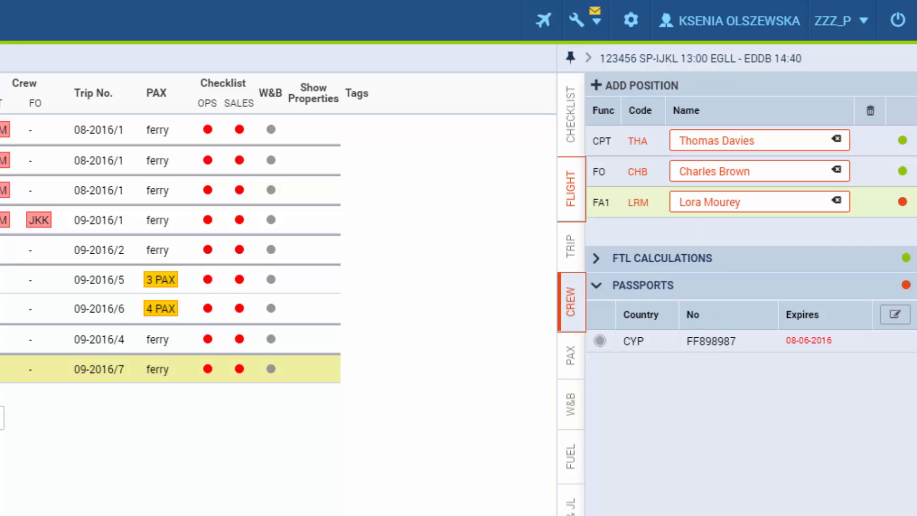
scroll(down, 3)
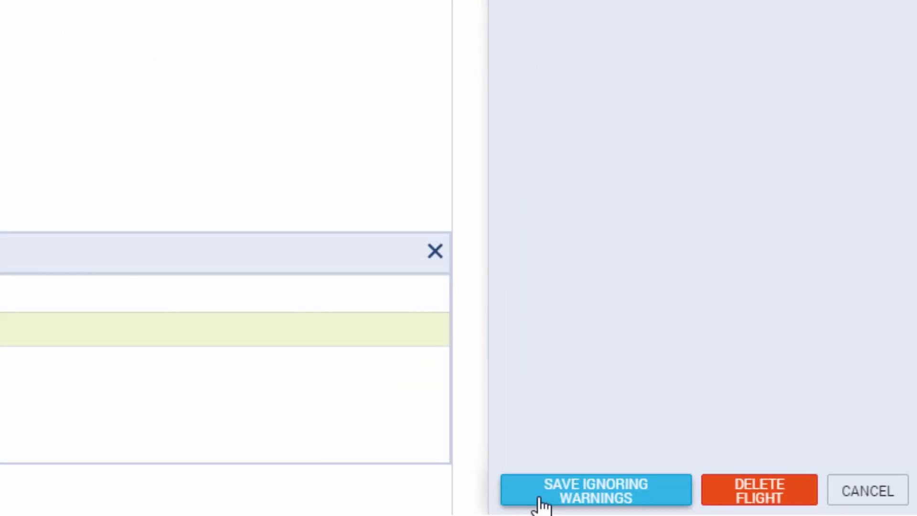
click(594, 490)
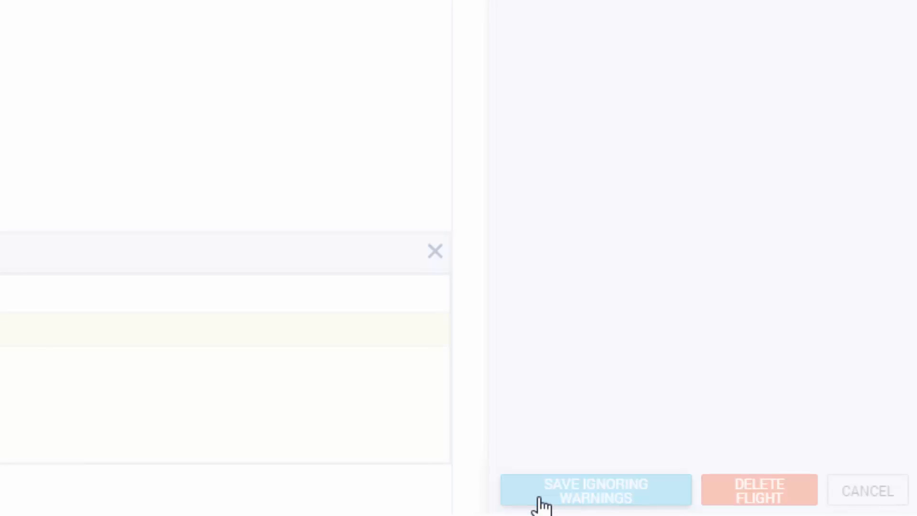
click(594, 489)
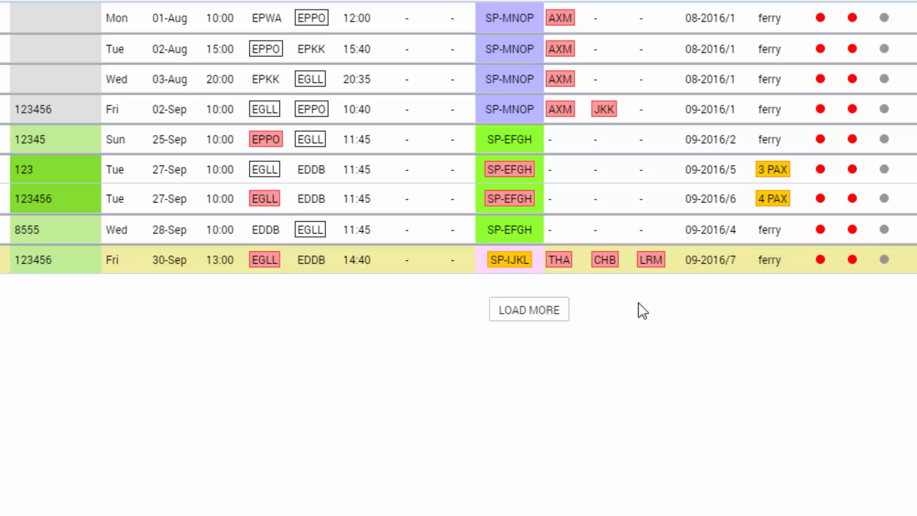
click(651, 259)
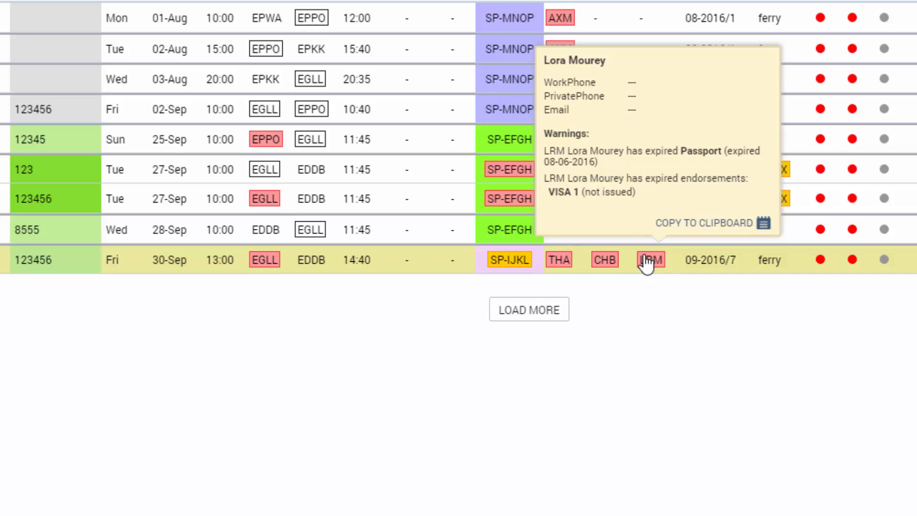
mouse_move(678, 336)
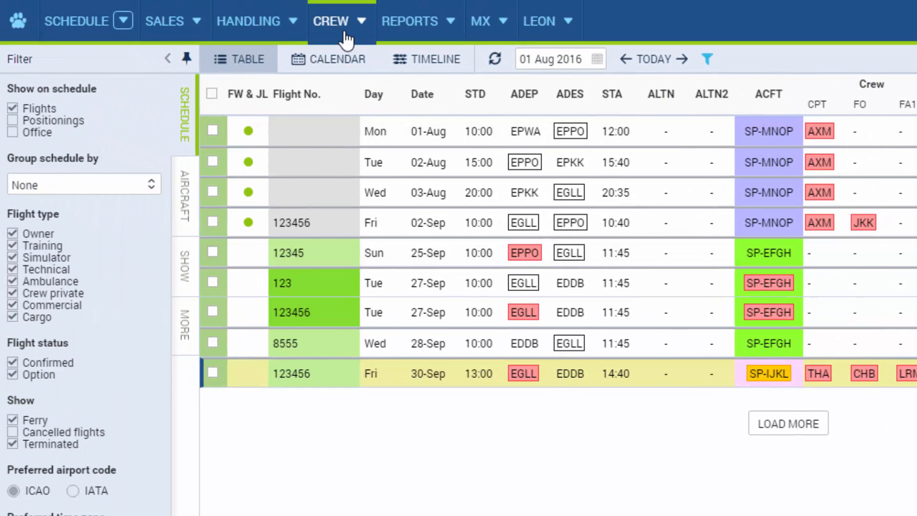
Open the Crew menu's Work Schedule to view the October 2016 roster.
click(331, 21)
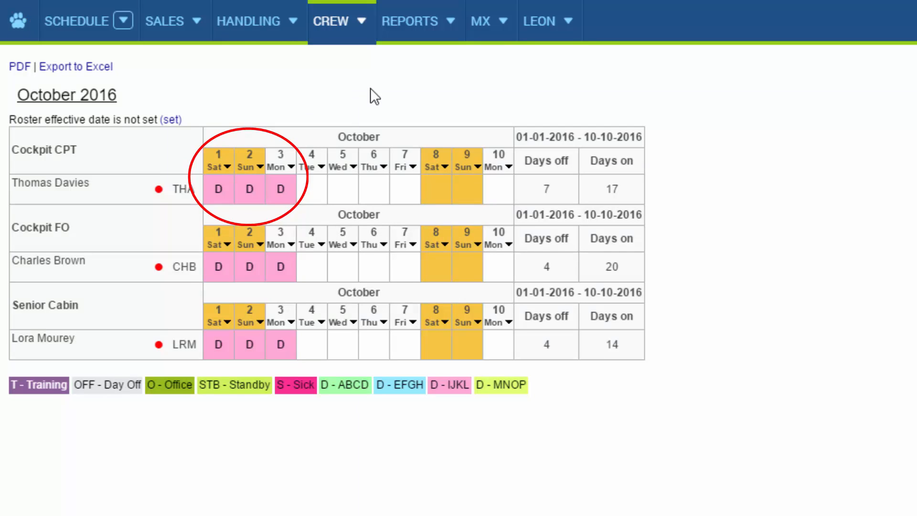
mouse_move(286, 193)
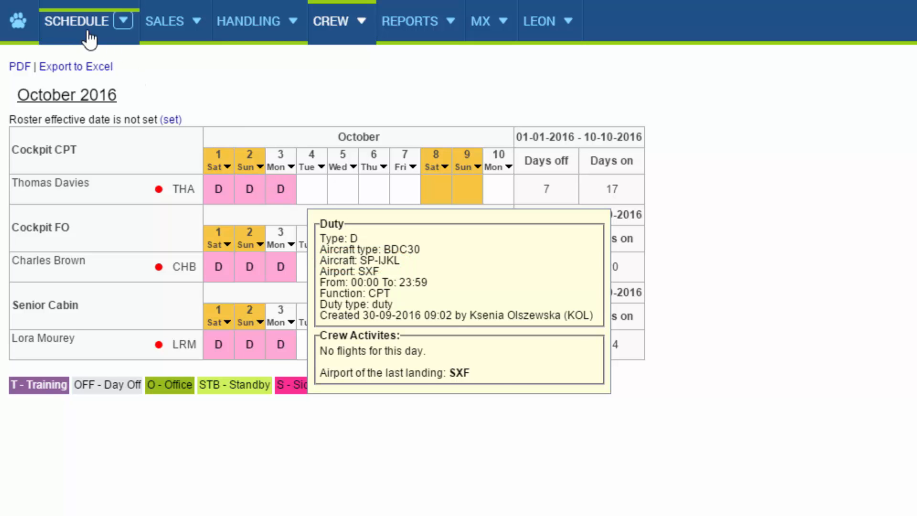
Create flight 14758 on 1 Oct for SP-IJKL from EDDB to EGGW.
click(77, 21)
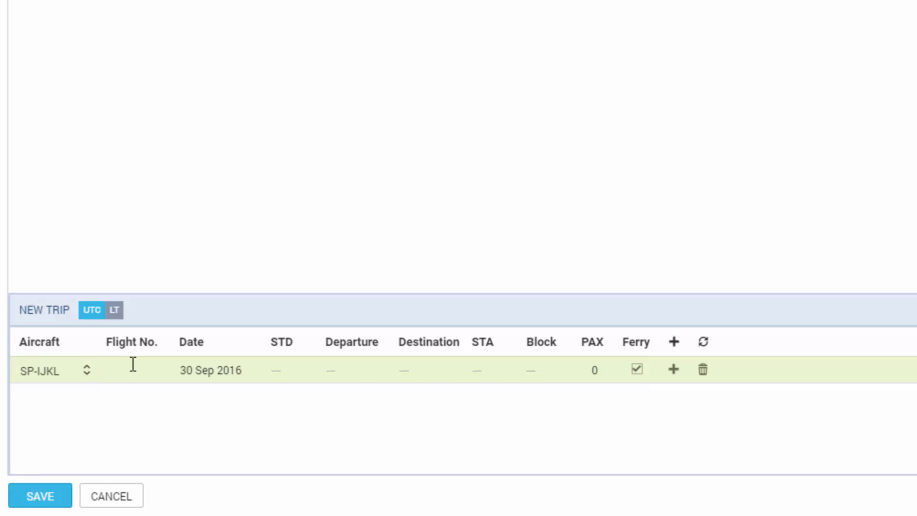
click(133, 369)
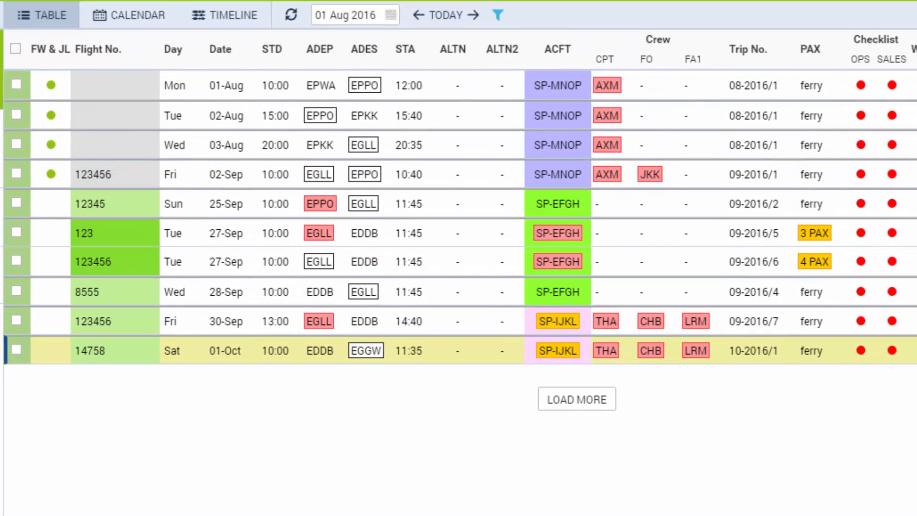
mouse_move(687, 483)
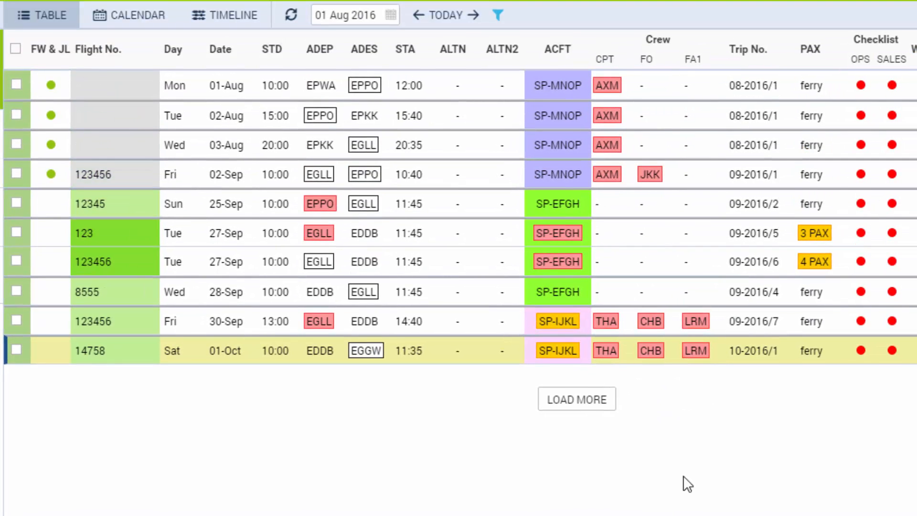
mouse_move(668, 382)
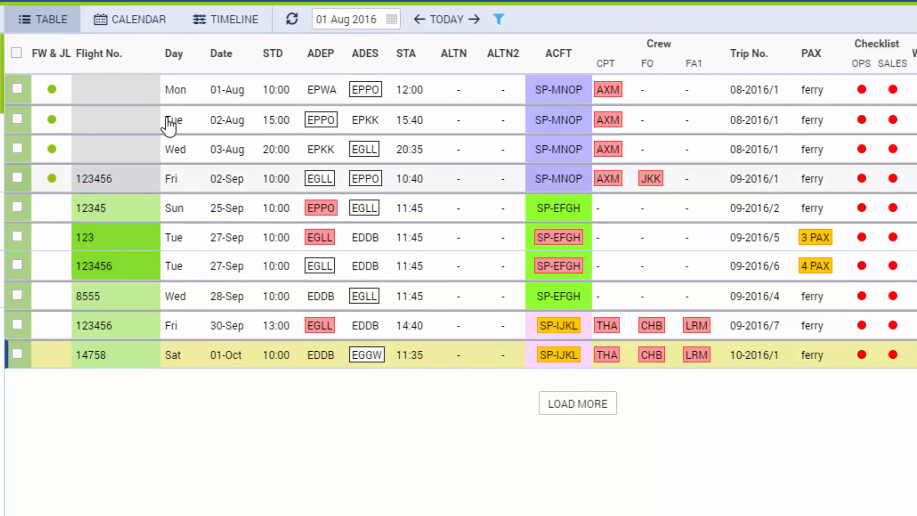
In the Crew Input Table, enter AXM, JKK and KCR on the 25-Sep flight.
click(141, 21)
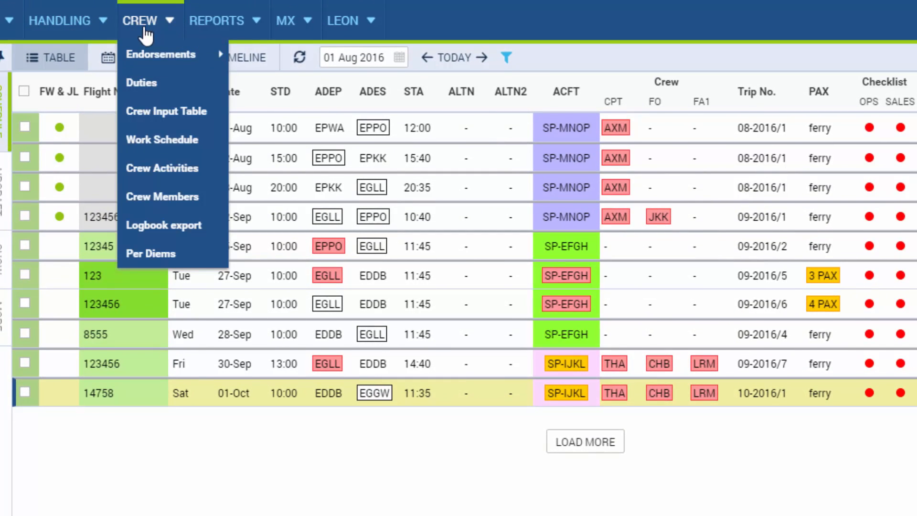
click(166, 111)
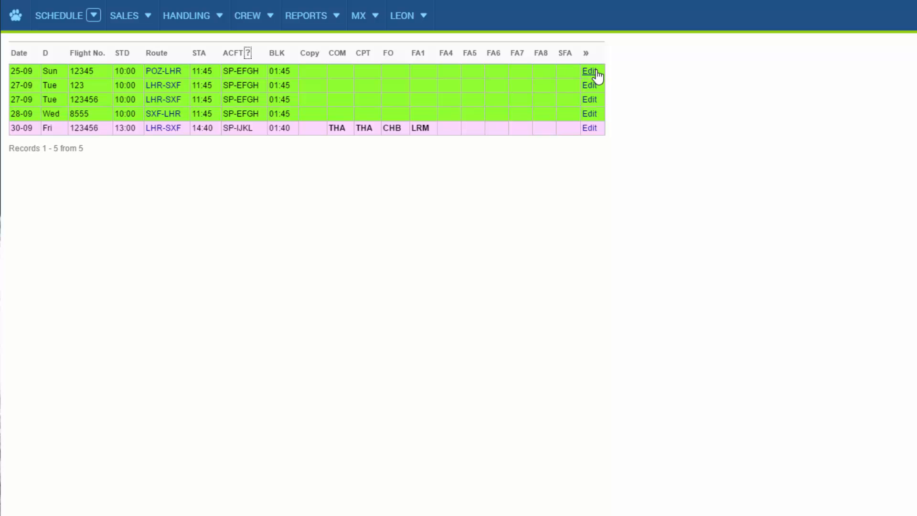
click(589, 71)
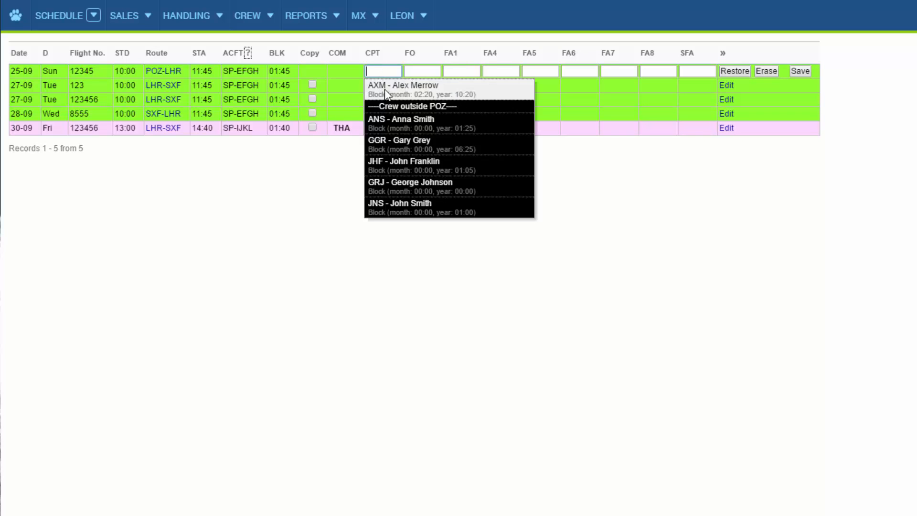
click(403, 85)
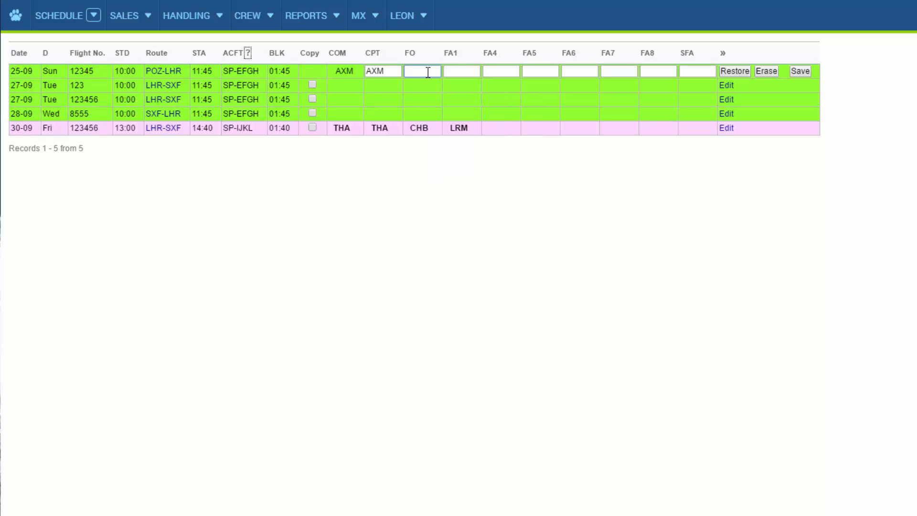
text(JKK)
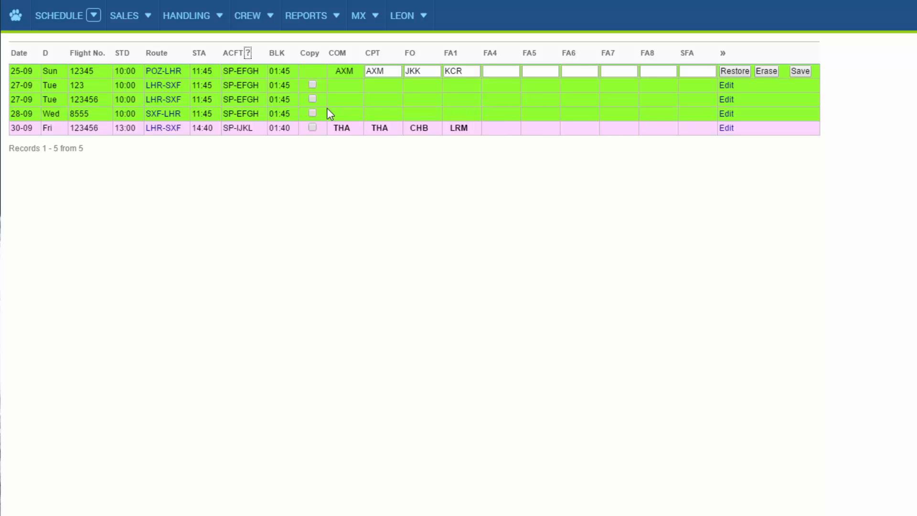
Copy that crew to the remaining SP-EFGH flights, including 123 and 123456, and save.
click(312, 84)
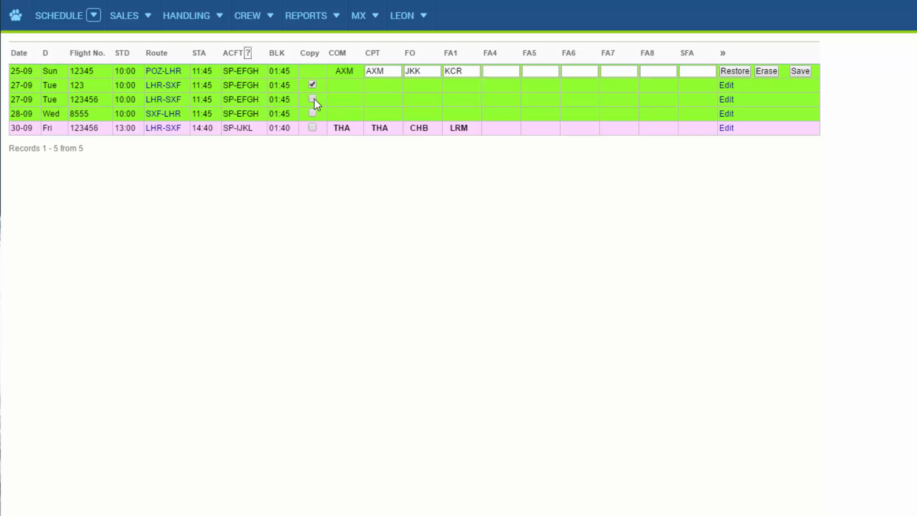
click(313, 99)
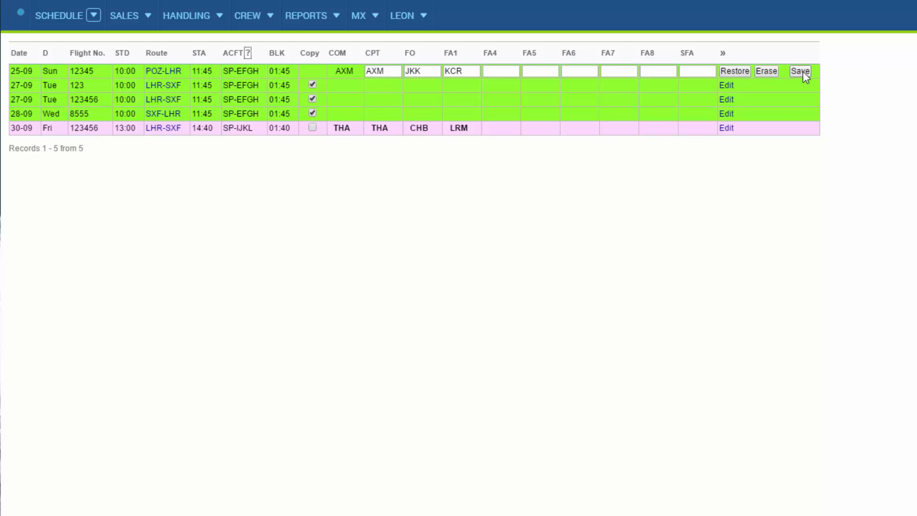
click(800, 70)
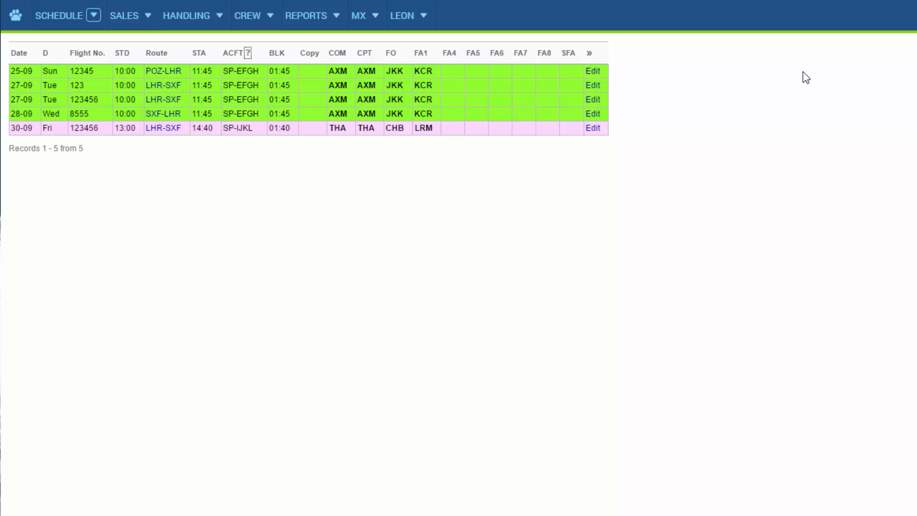
mouse_move(702, 88)
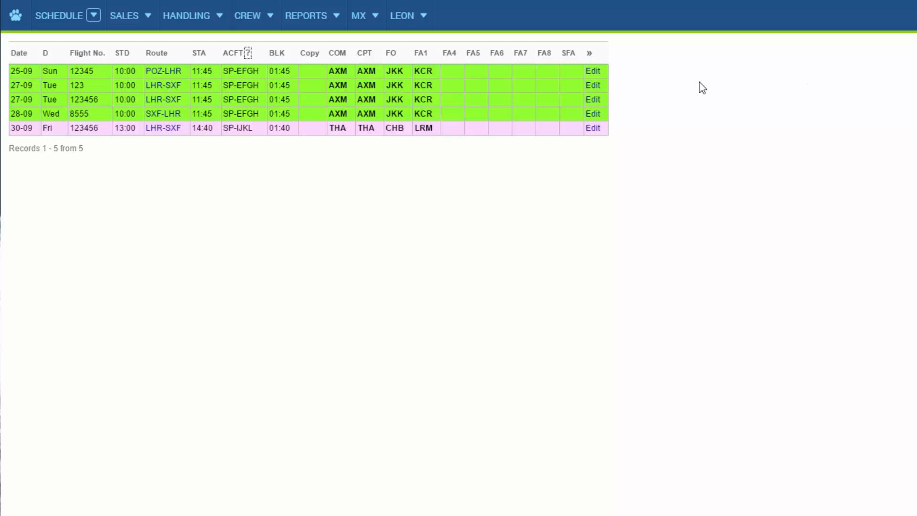